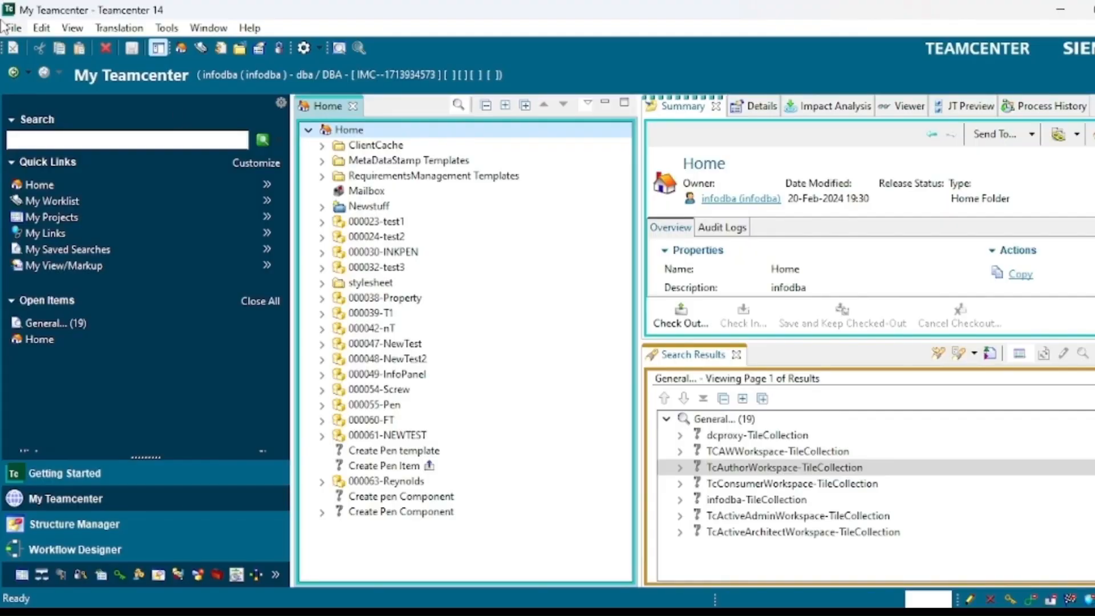
# Step: Start a new Tile Template business object from File > New > Other
pyautogui.click(12, 28)
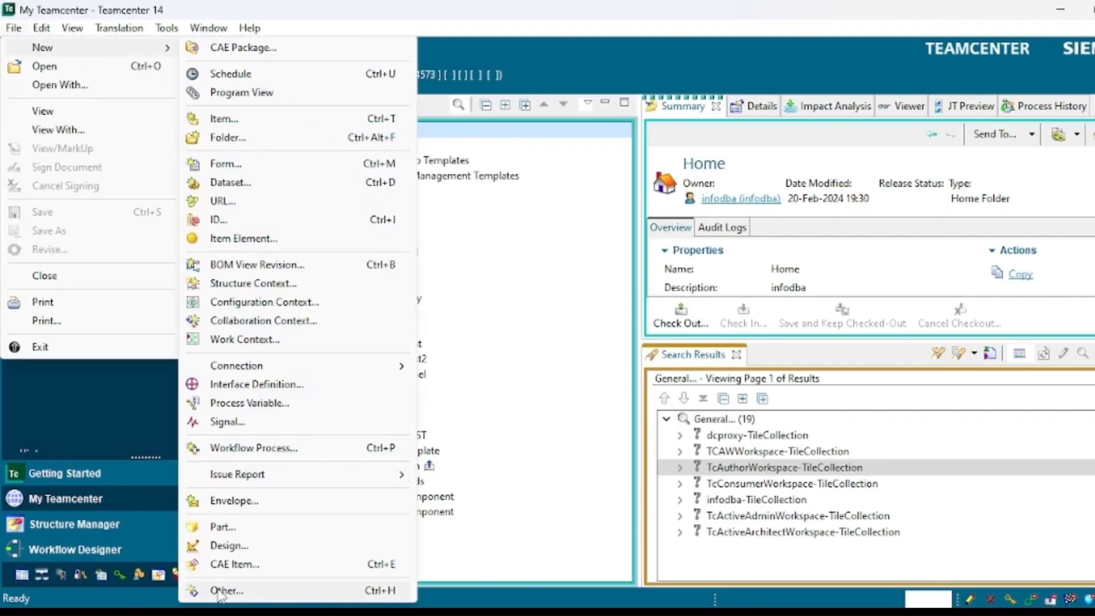
pyautogui.click(226, 591)
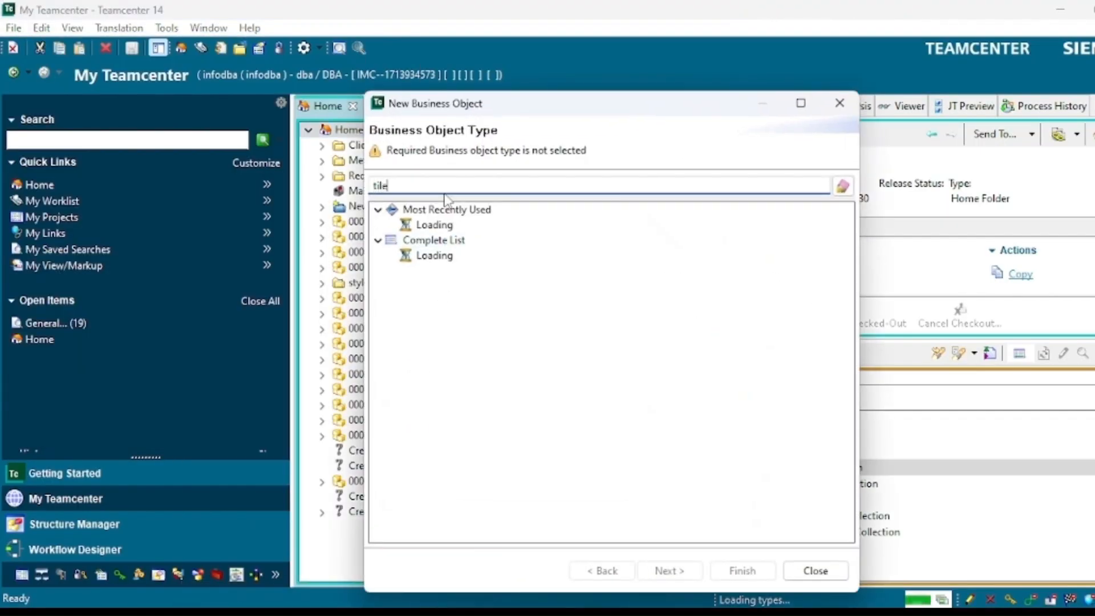
pyautogui.click(423, 224)
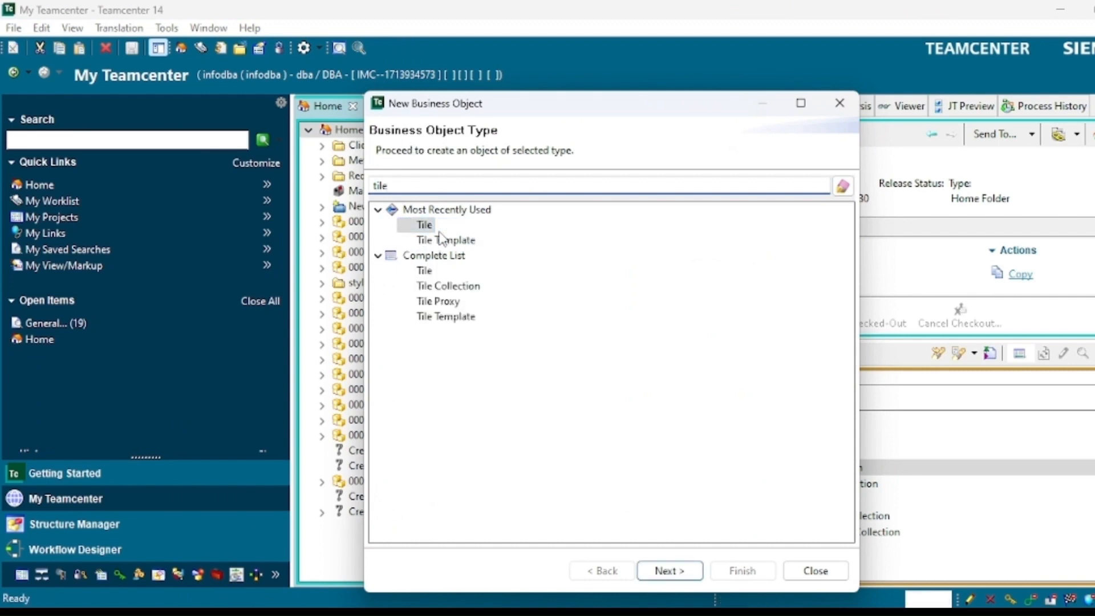
pyautogui.click(445, 239)
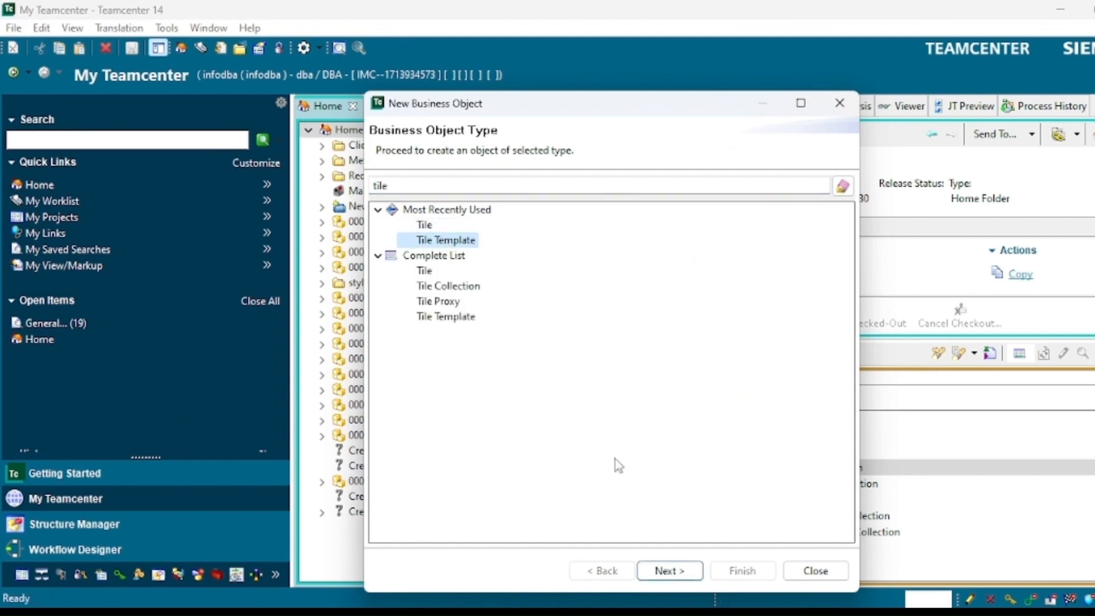
pyautogui.click(667, 571)
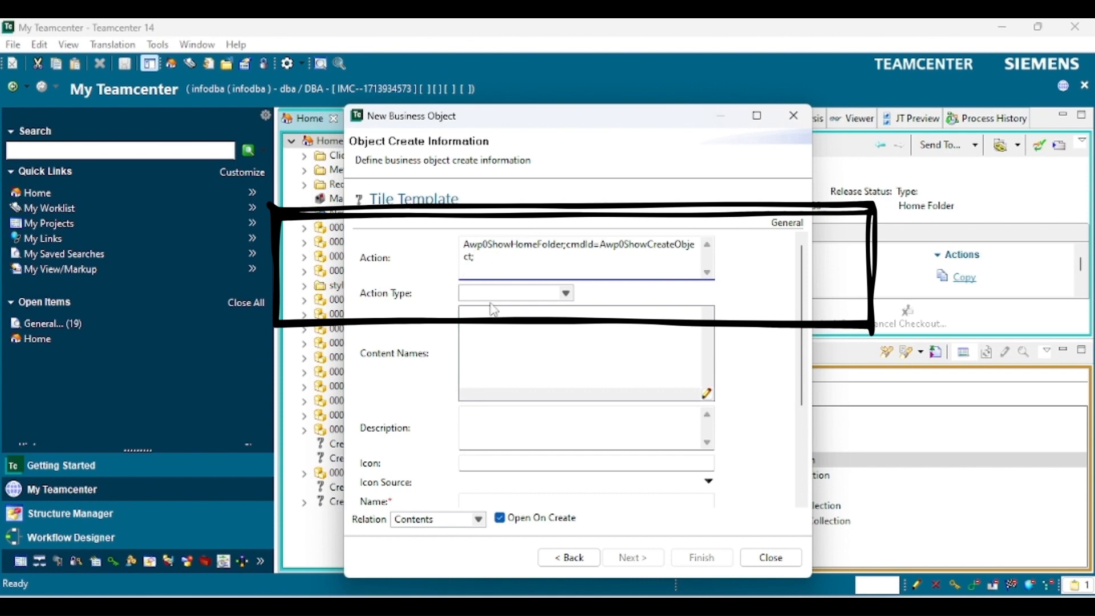
# Step: Give the tile template Command action type, DisplayRule icon and Commands and actions theme
pyautogui.click(563, 293)
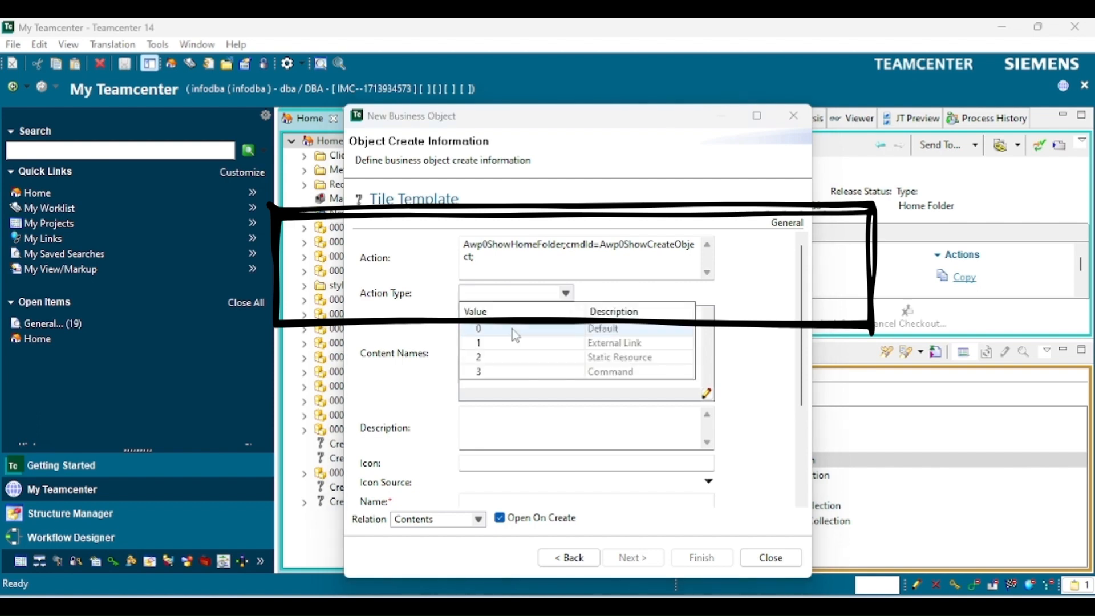
pyautogui.click(479, 371)
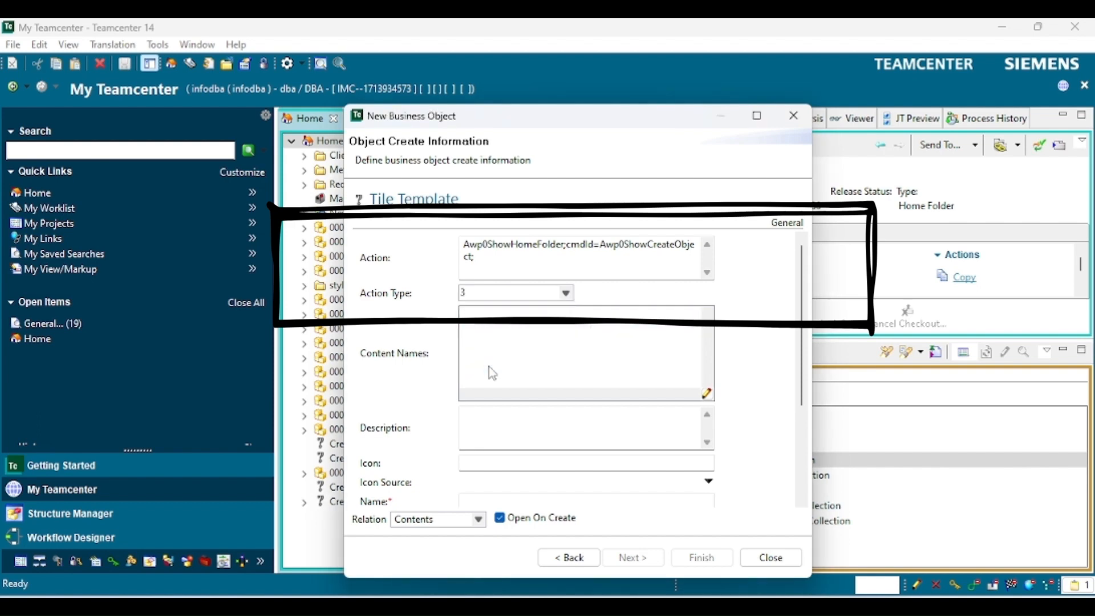
pyautogui.moveTo(552, 442)
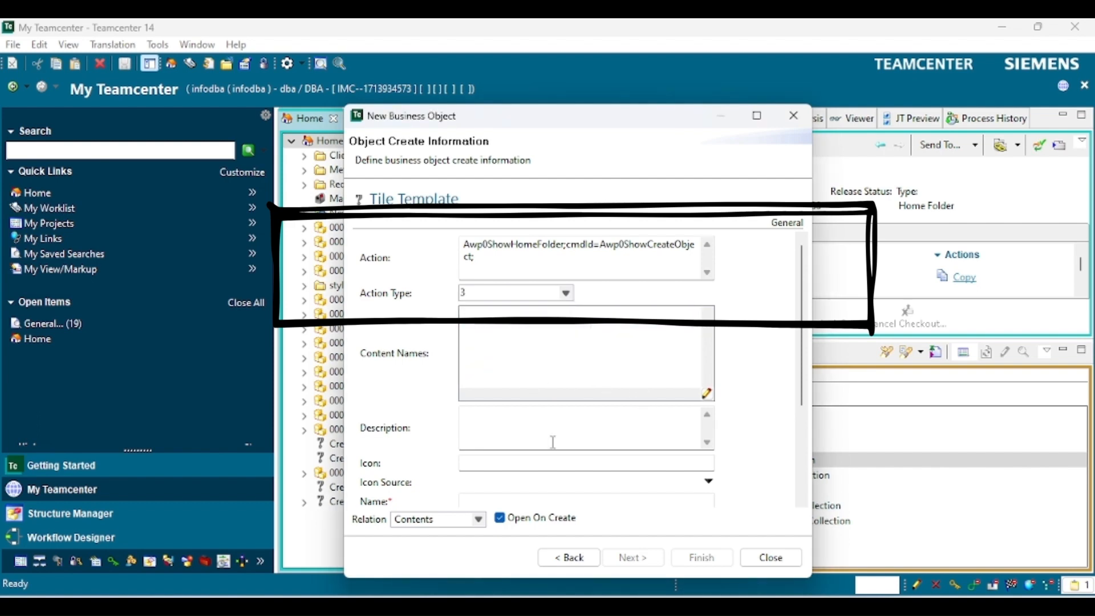
pyautogui.click(585, 463)
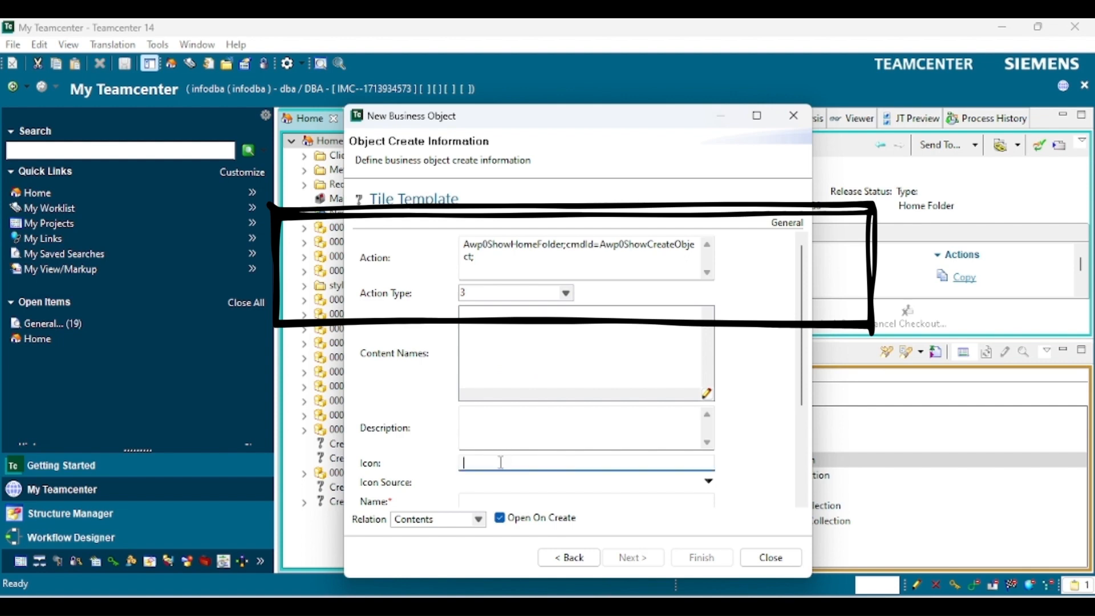
pyautogui.write('DisplayRule')
pyautogui.write('CYTD')
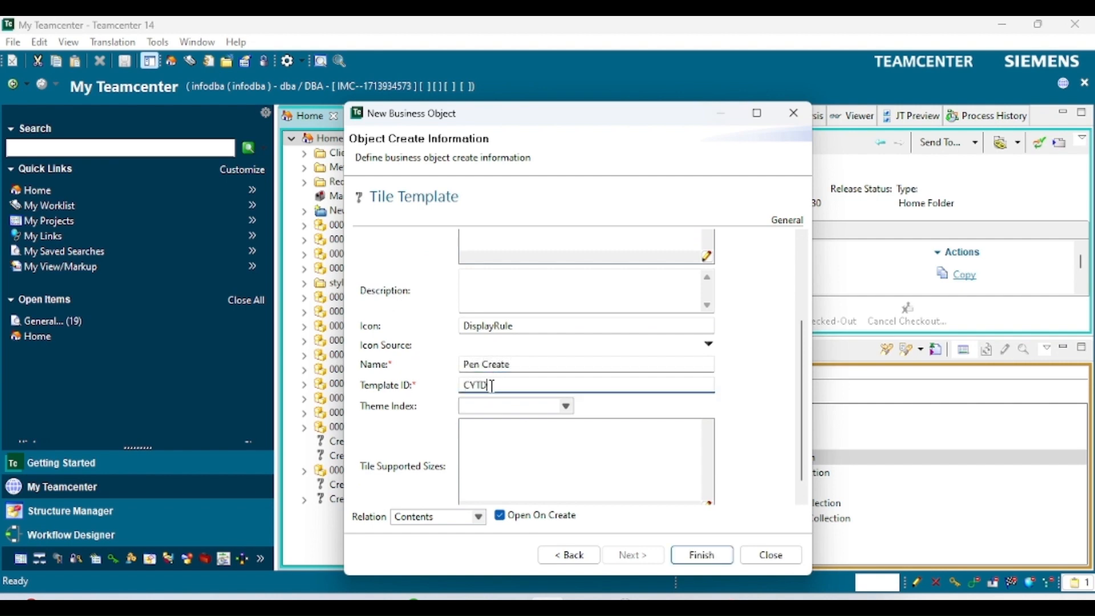
pyautogui.click(564, 405)
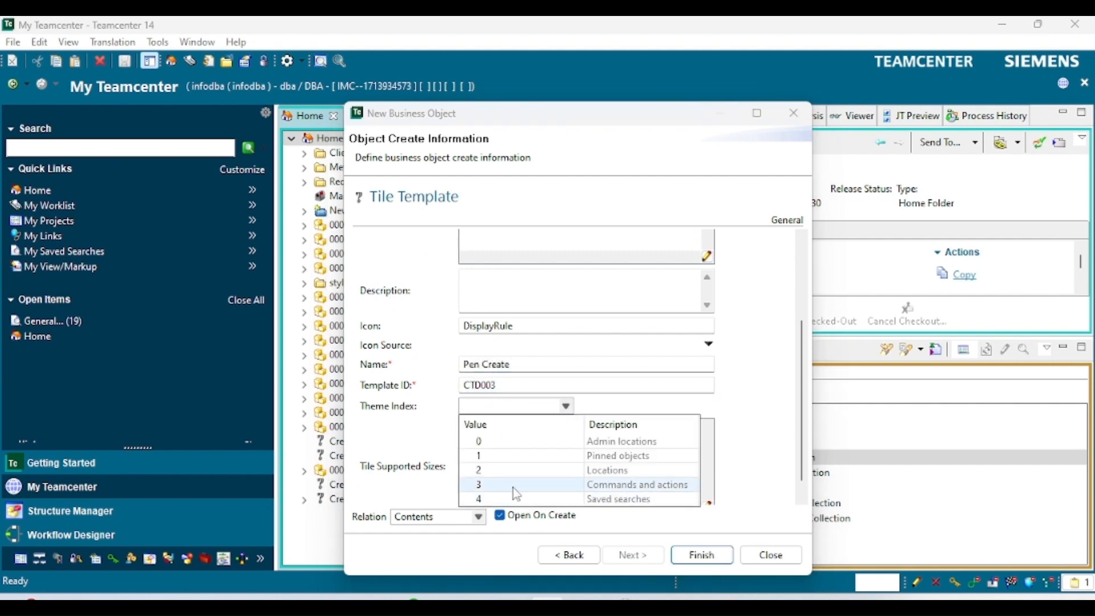
pyautogui.click(478, 484)
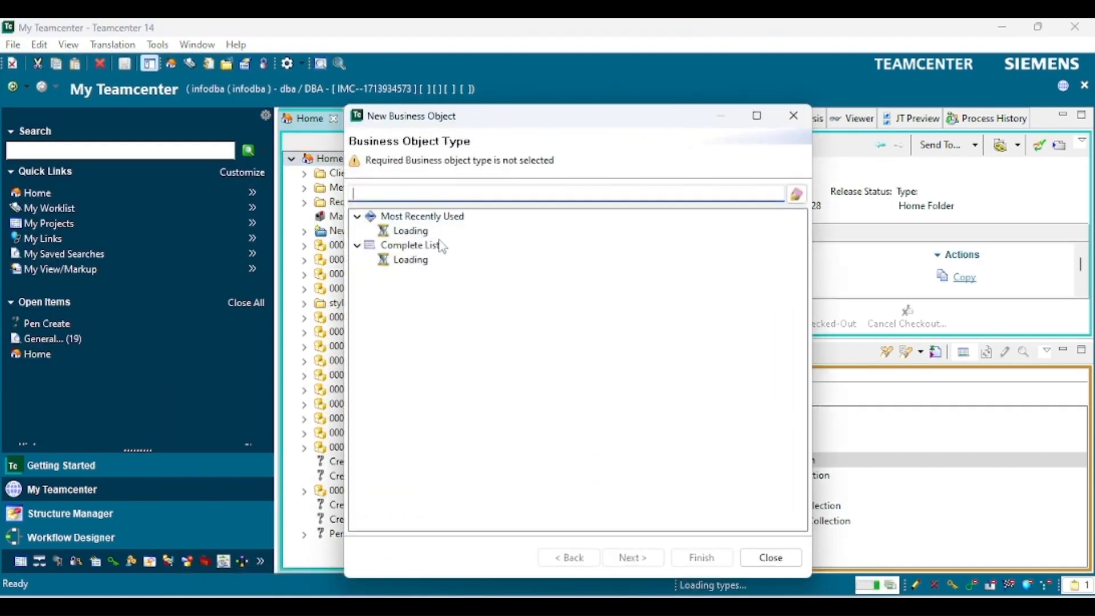
# Step: Create a Tile named 'Pen create' with cmdArg=A2P action parameters
pyautogui.write('tile')
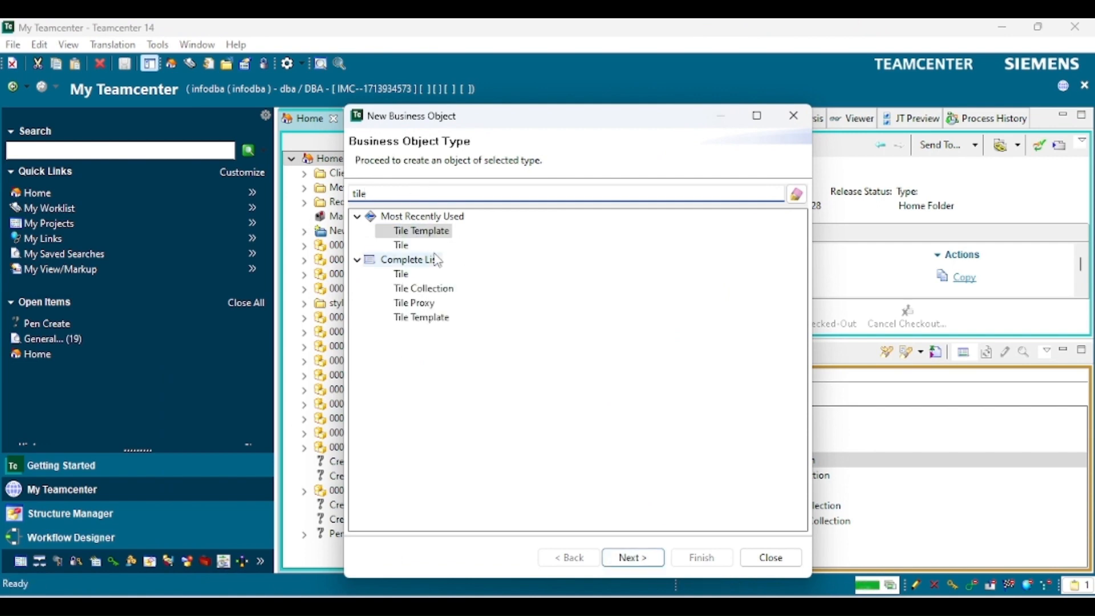
pyautogui.click(630, 557)
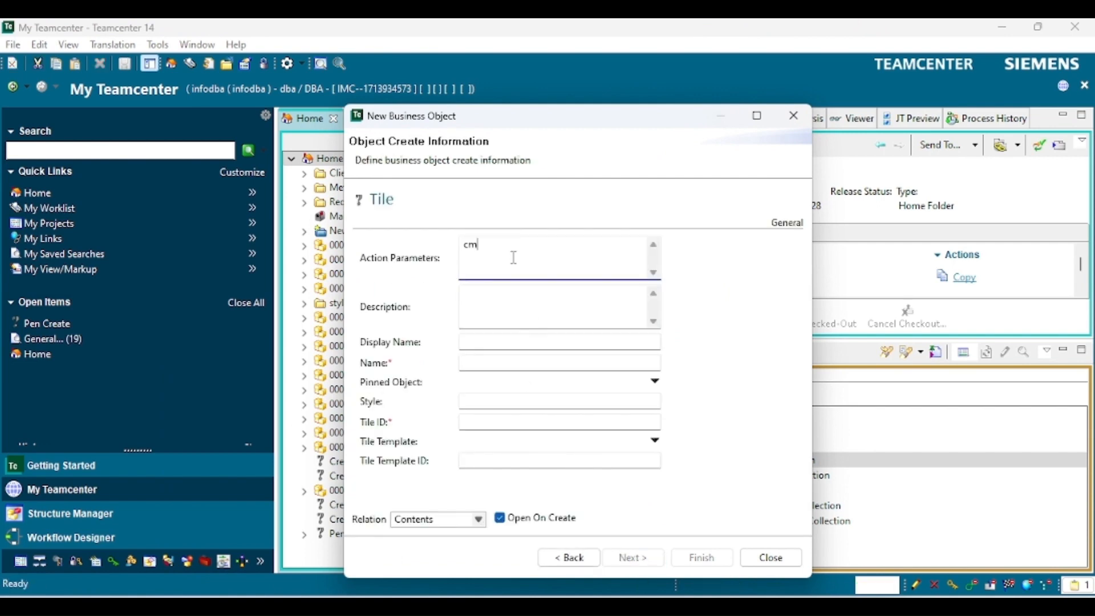
pyautogui.write('dArg=A2P')
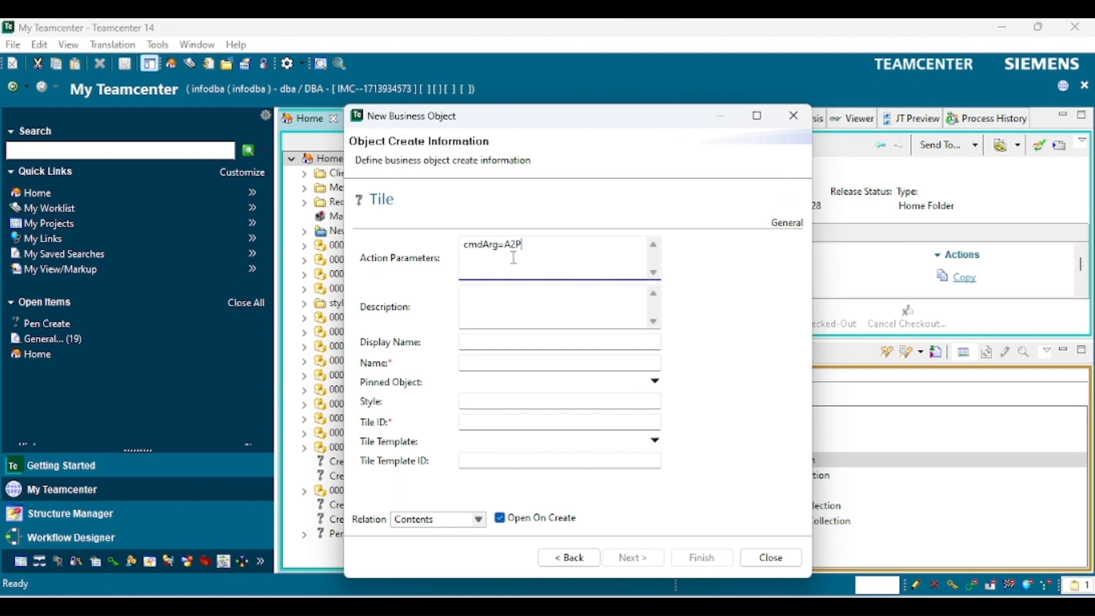
pyautogui.write('Pen cre')
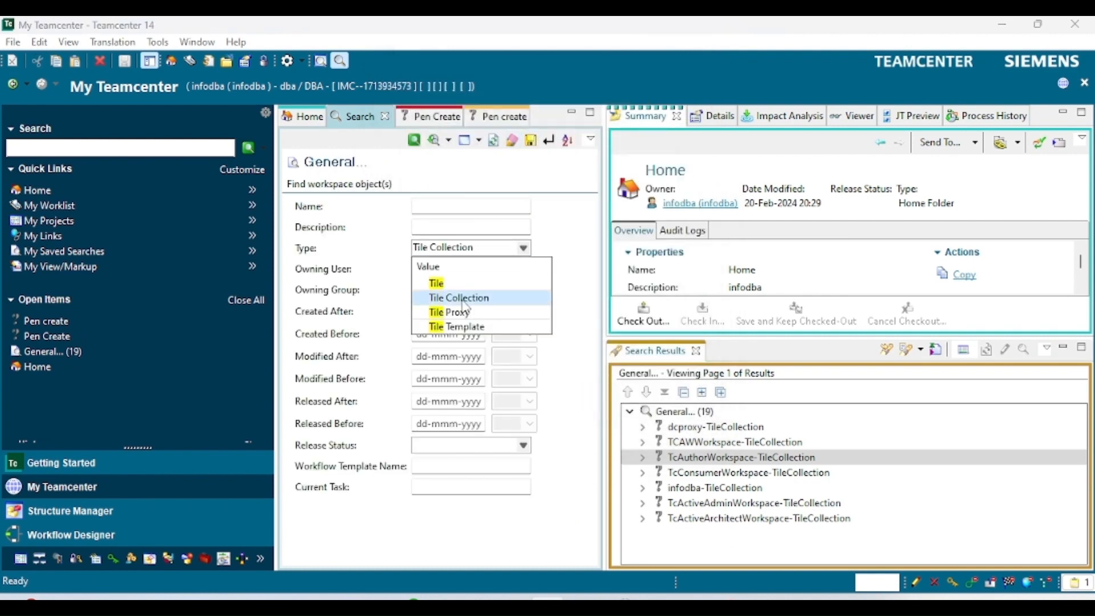
# Step: Paste Pen create into TcAuthorWorkspace-TileCollection with tile size 0 and a tile group
pyautogui.click(458, 298)
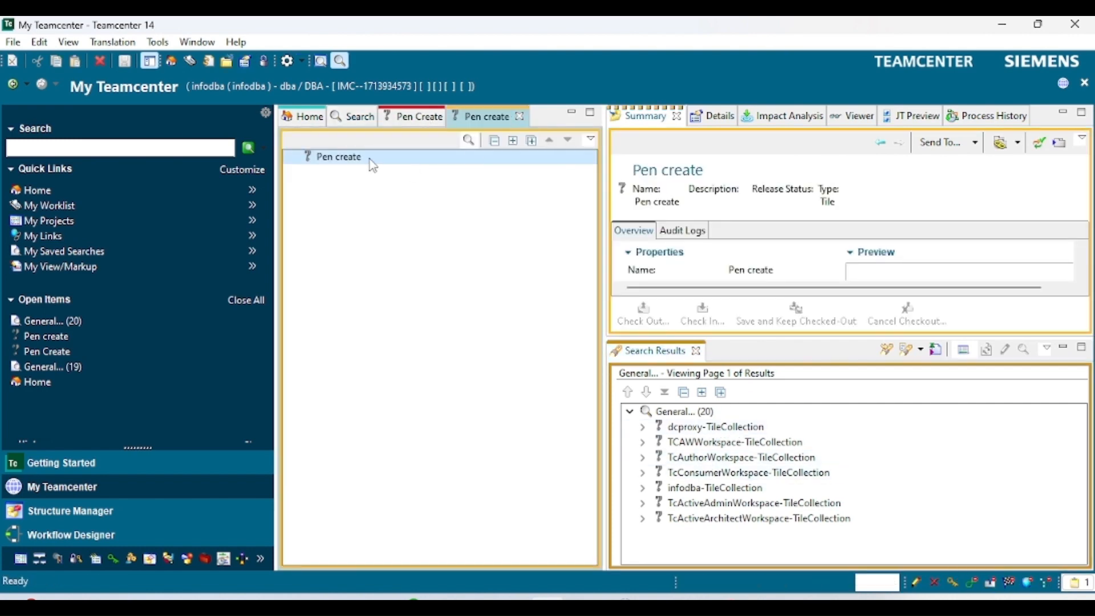
pyautogui.click(360, 116)
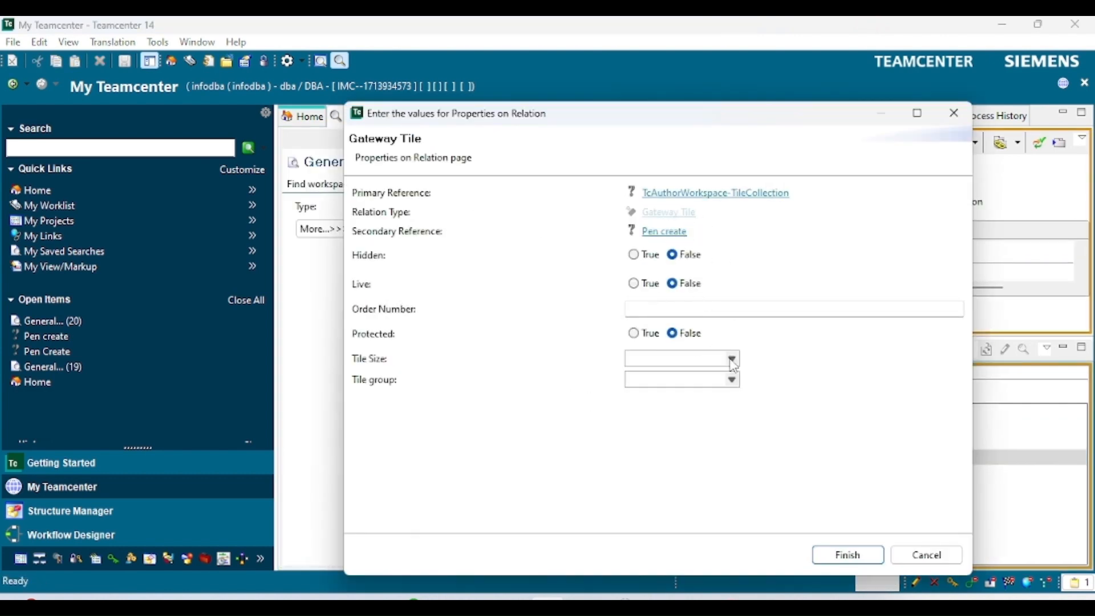
pyautogui.click(731, 380)
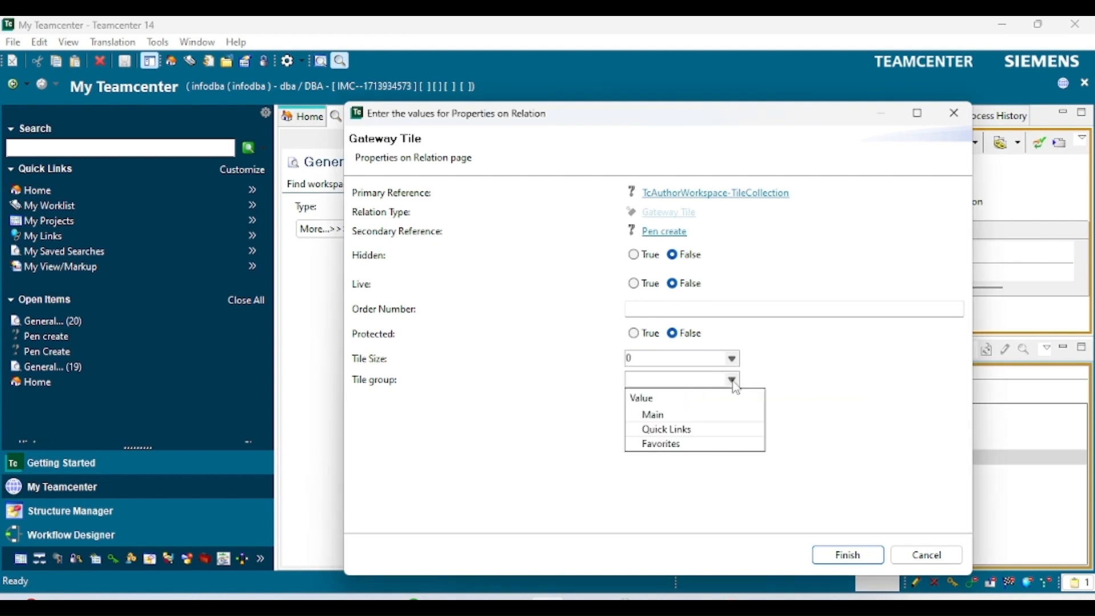
pyautogui.click(846, 554)
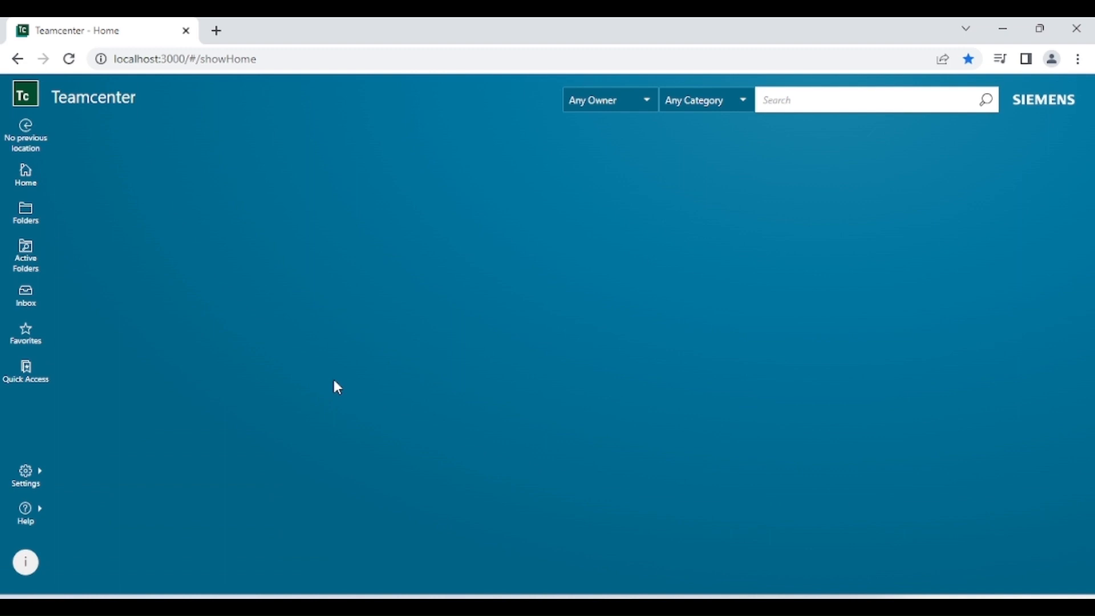
# Step: Scroll the Active Workspace home page and launch the PEN CREATE tile
pyautogui.click(25, 173)
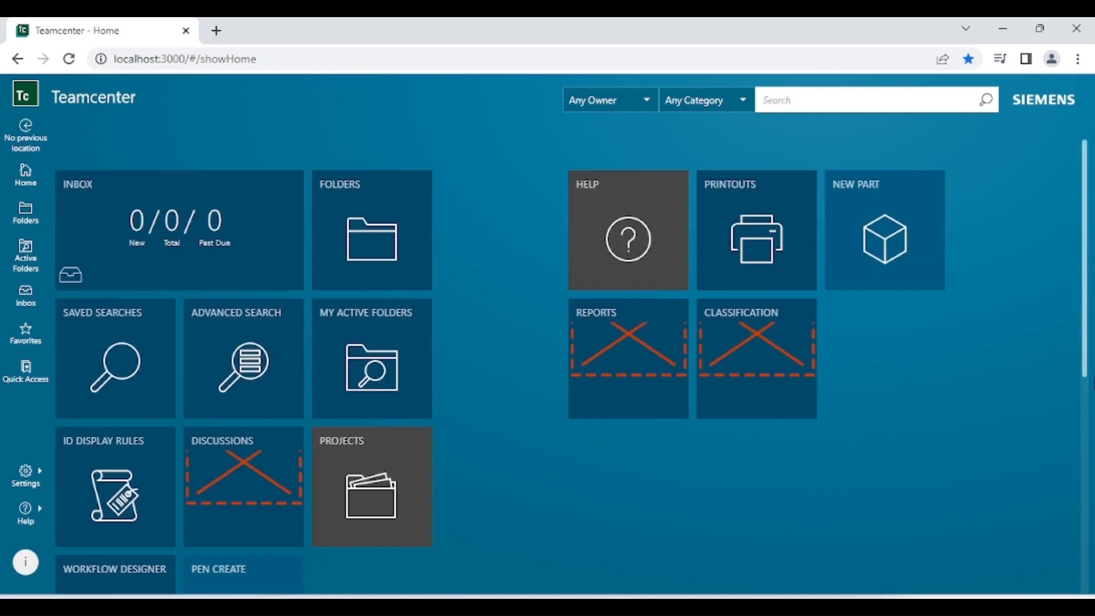
pyautogui.scroll(-3)
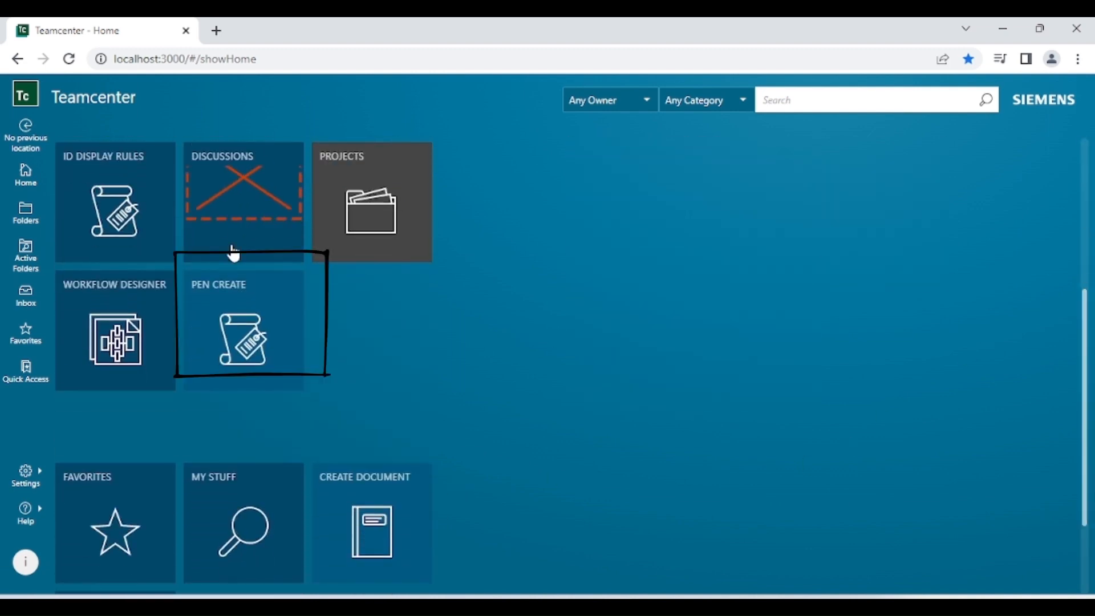
pyautogui.click(243, 329)
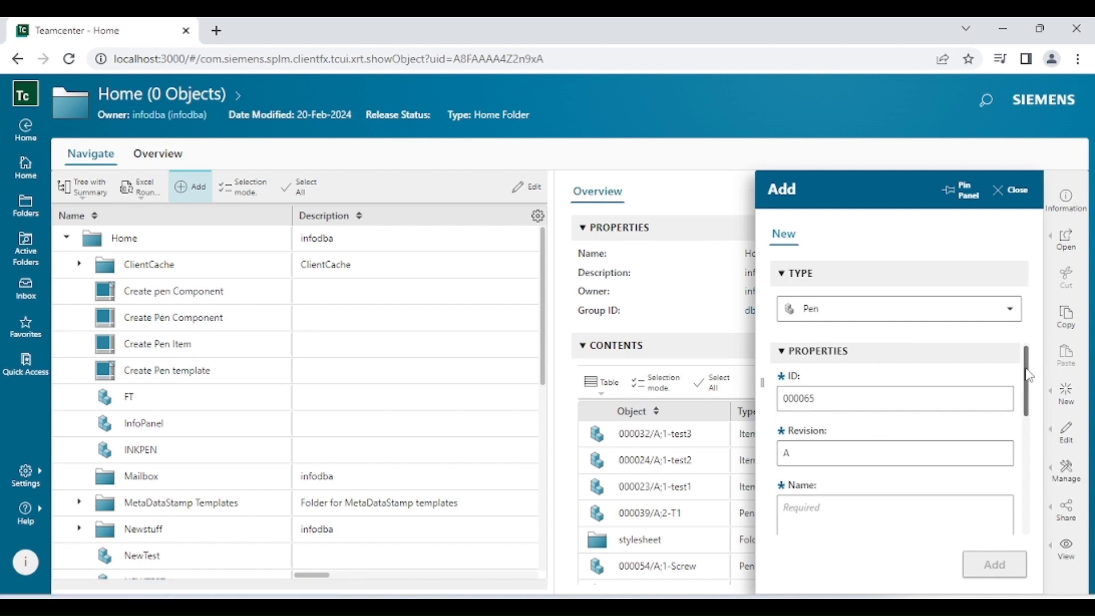
# Step: Name Pen 000065/A 'cello' and add it
pyautogui.scroll(-3)
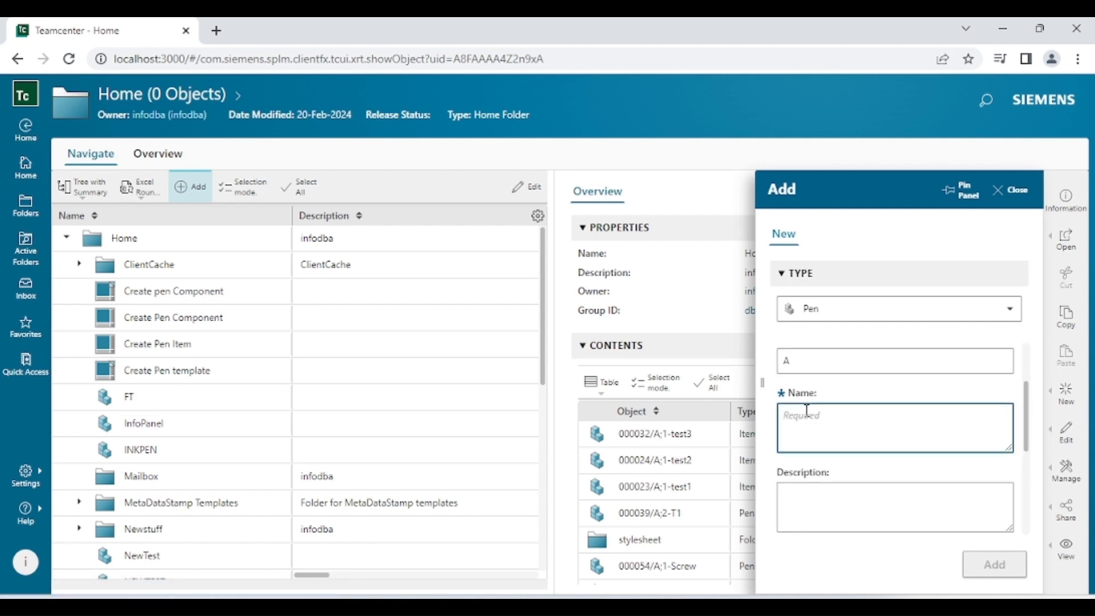
pyautogui.write('cello')
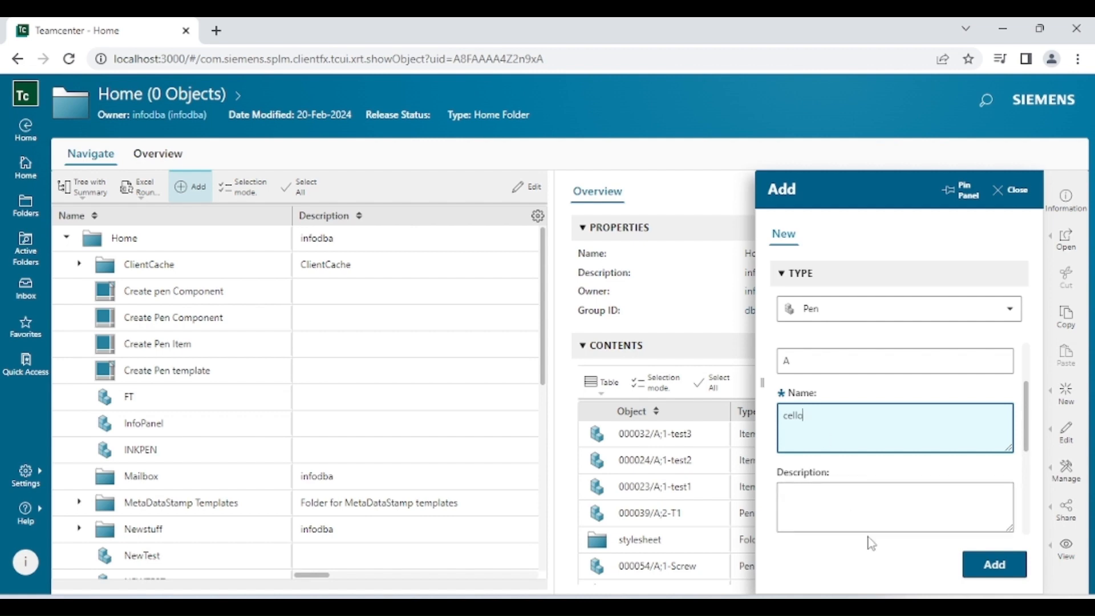
pyautogui.click(993, 564)
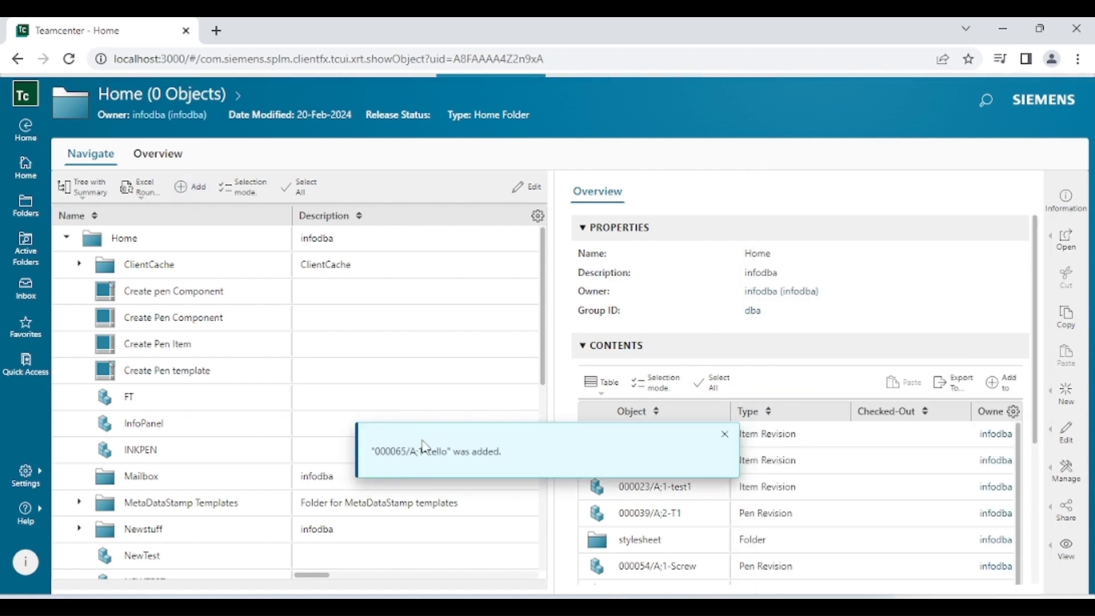